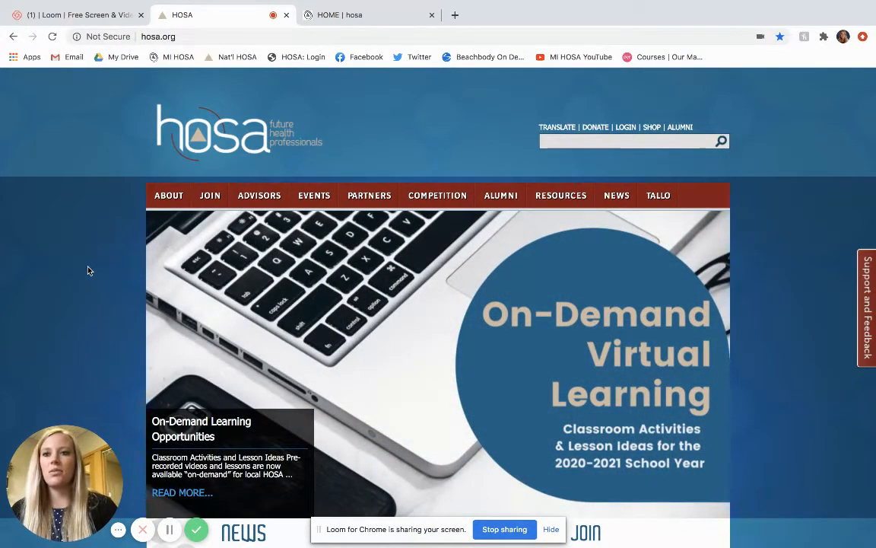
{"action": "mouse_move", "coordinate": [273, 169]}
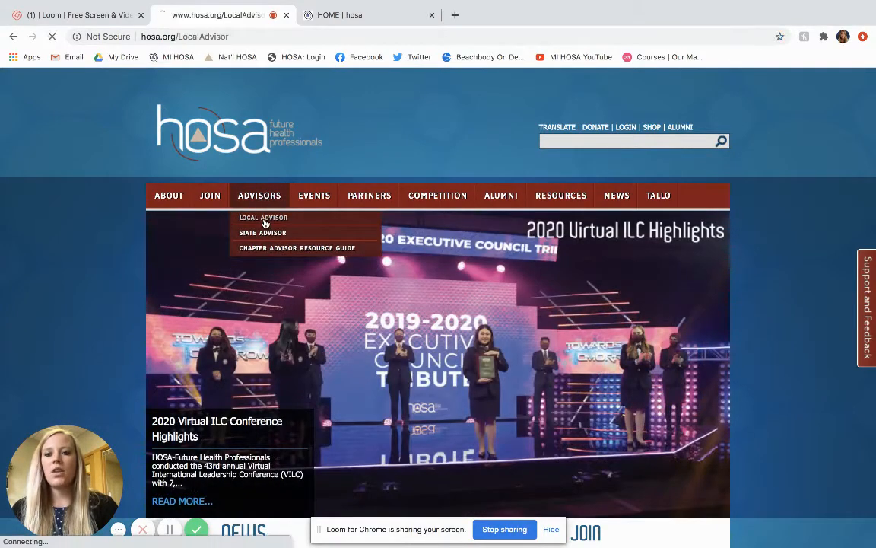
Step: Reach the HOSA Apps login page from the Local Advisor resources page
{"action": "left_click", "coordinate": [264, 218]}
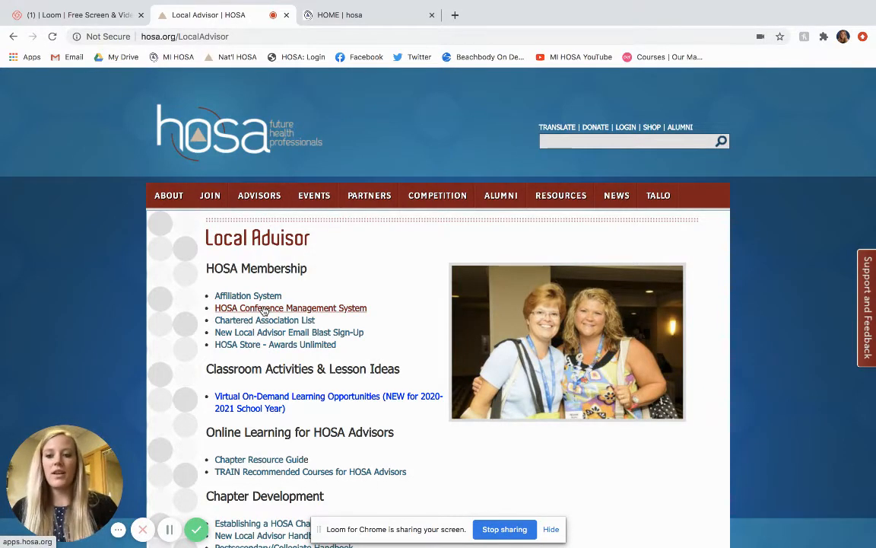
{"action": "left_click", "coordinate": [290, 307]}
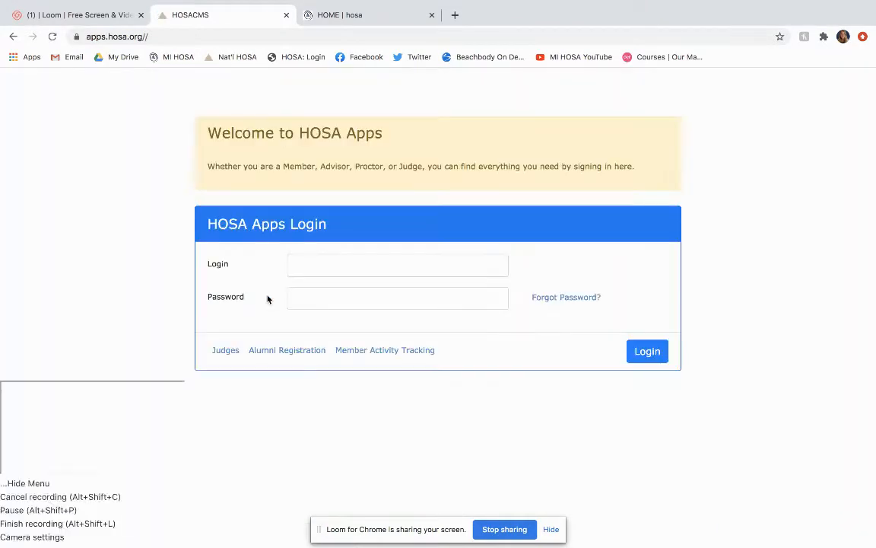
{"action": "type", "text": "33"}
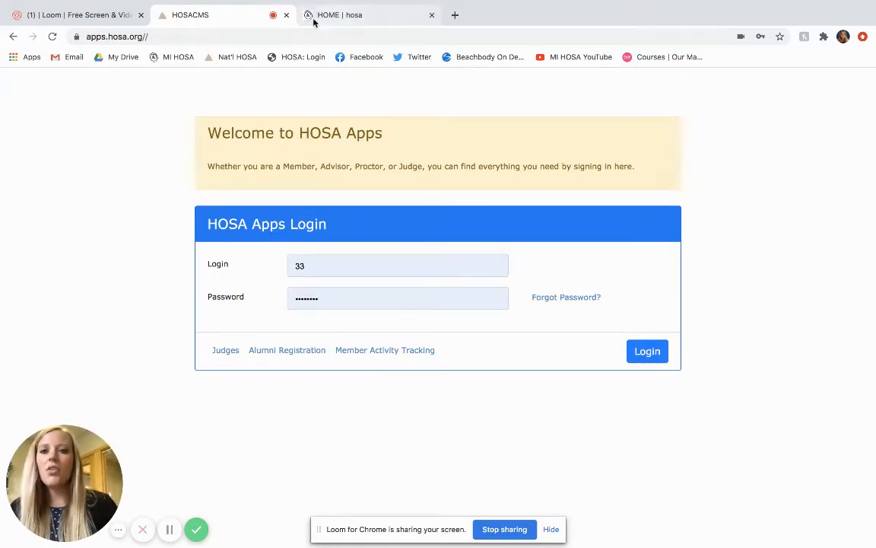
{"action": "left_click", "coordinate": [368, 15]}
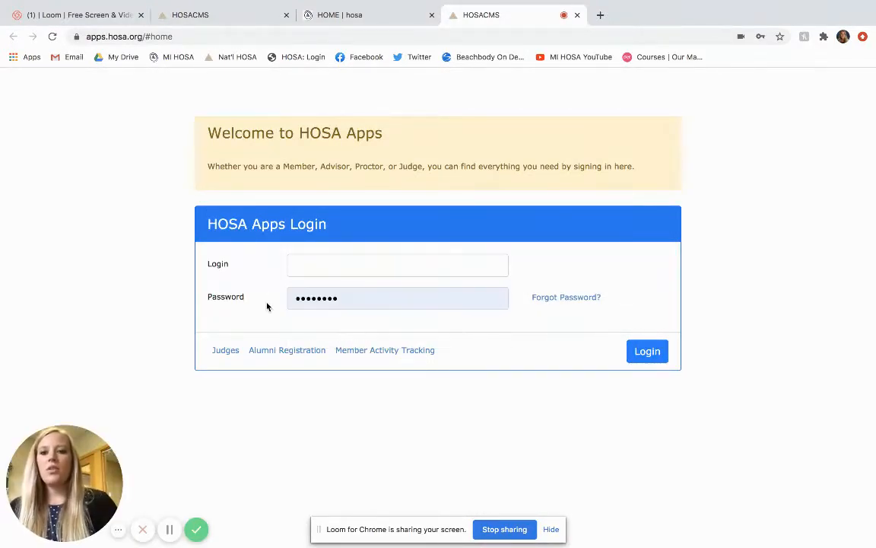
{"action": "left_click", "coordinate": [397, 296]}
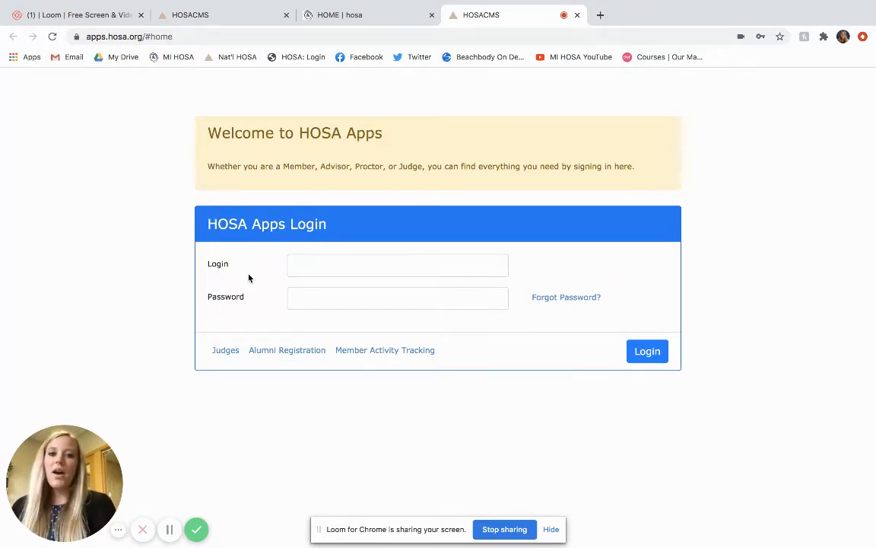
{"action": "mouse_move", "coordinate": [566, 297]}
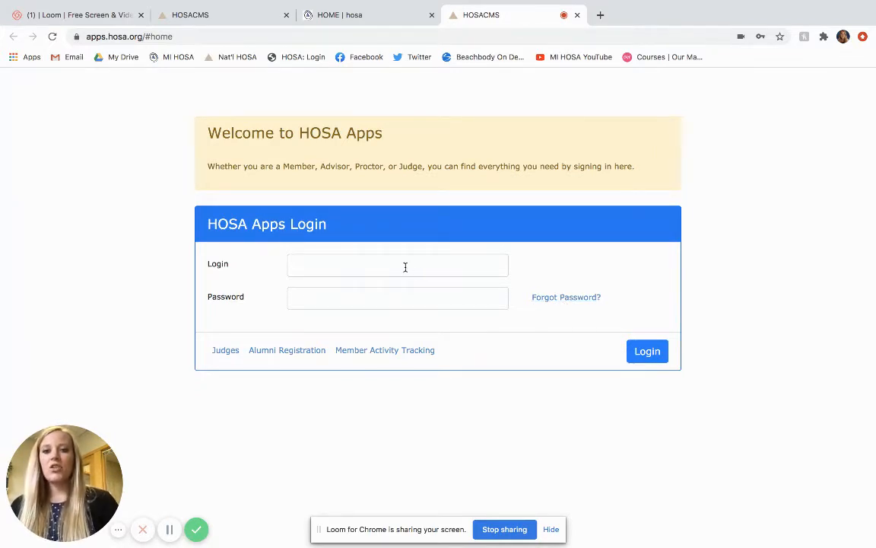
{"action": "left_click", "coordinate": [397, 264]}
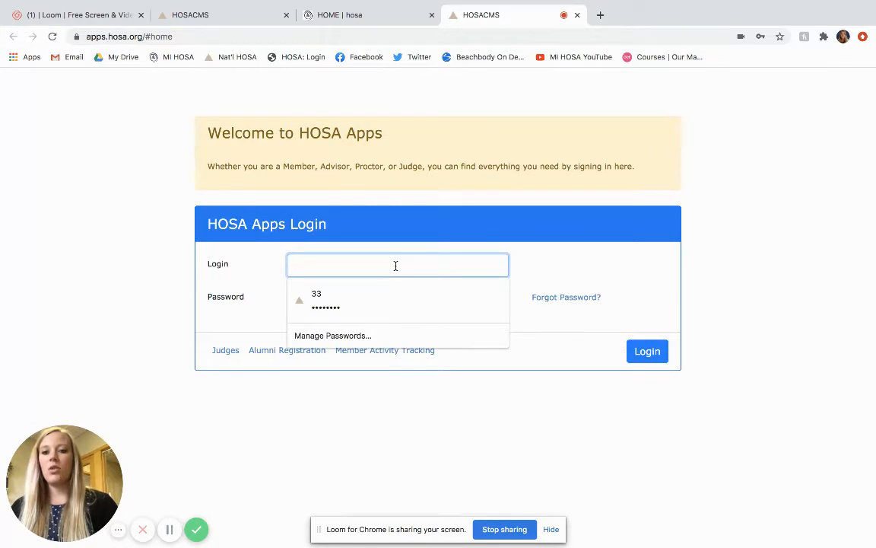
{"action": "mouse_move", "coordinate": [566, 297]}
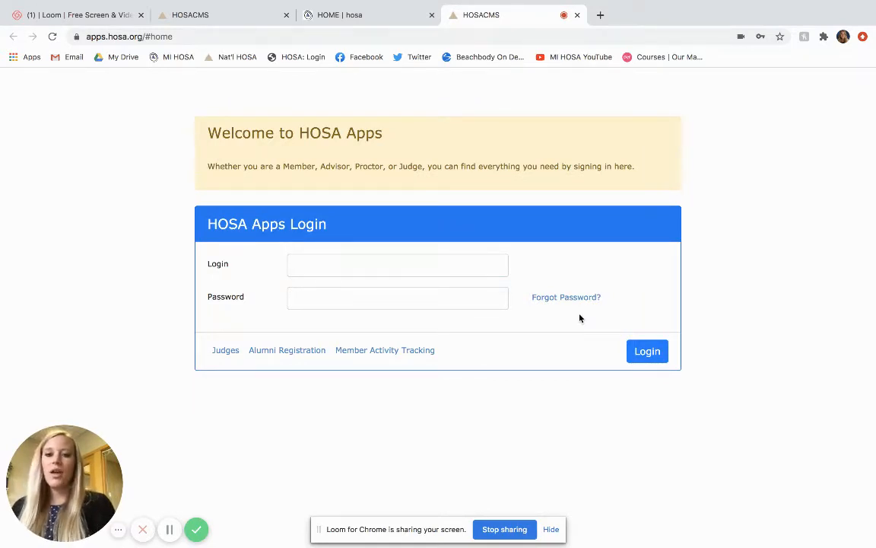
Step: Sign in with chapter ID MI001 and its password to reach the membership dashboard
{"action": "left_click", "coordinate": [397, 265]}
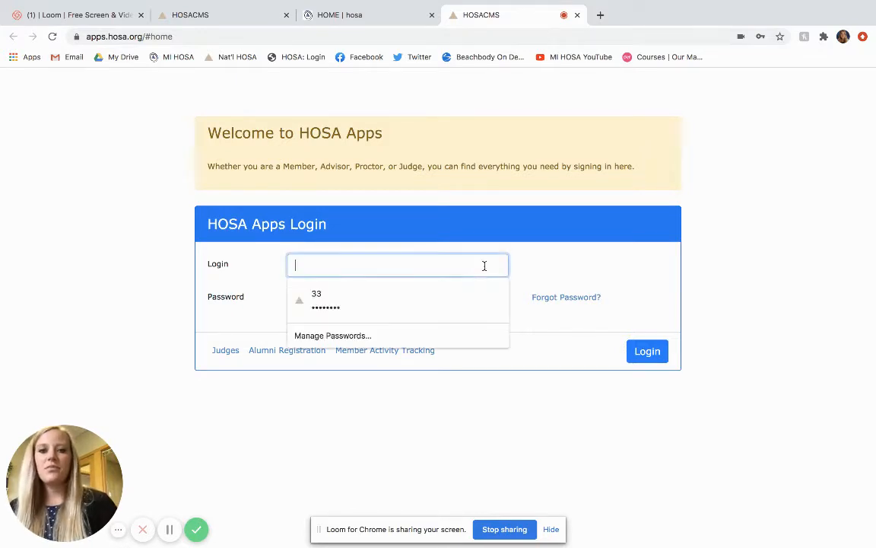
{"action": "type", "text": "M1"}
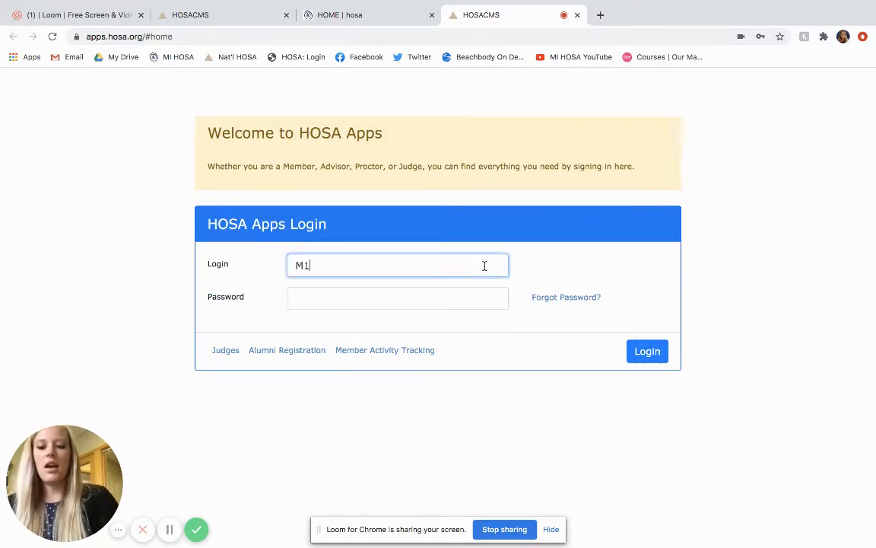
{"action": "key", "text": "Backspace"}
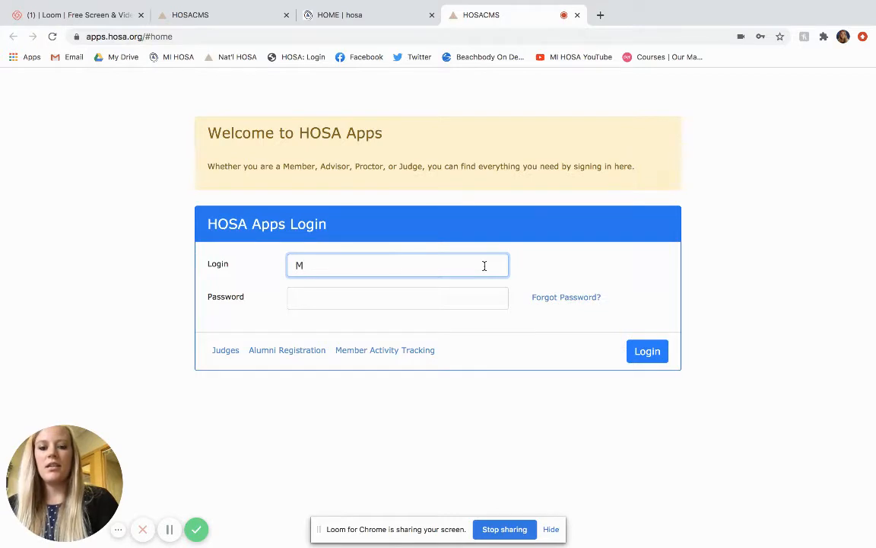
{"action": "type", "text": "I001"}
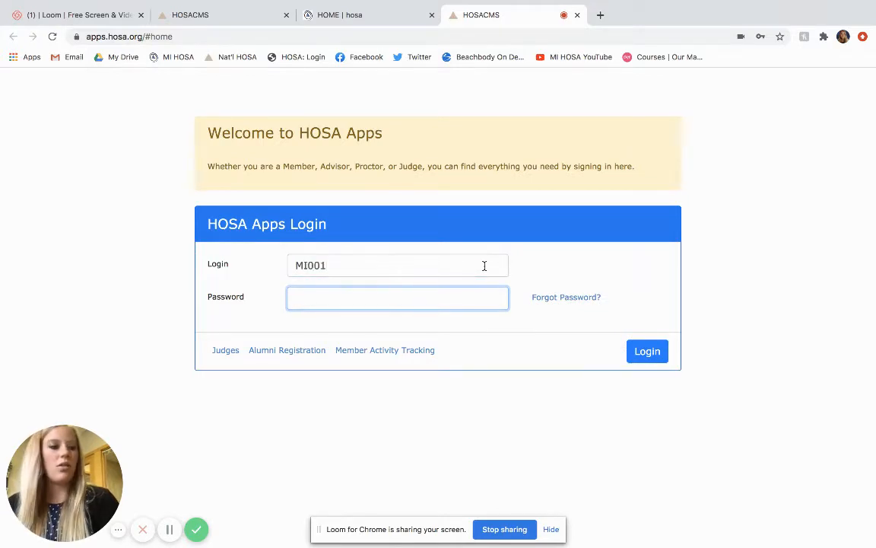
{"action": "type", "text": "•"}
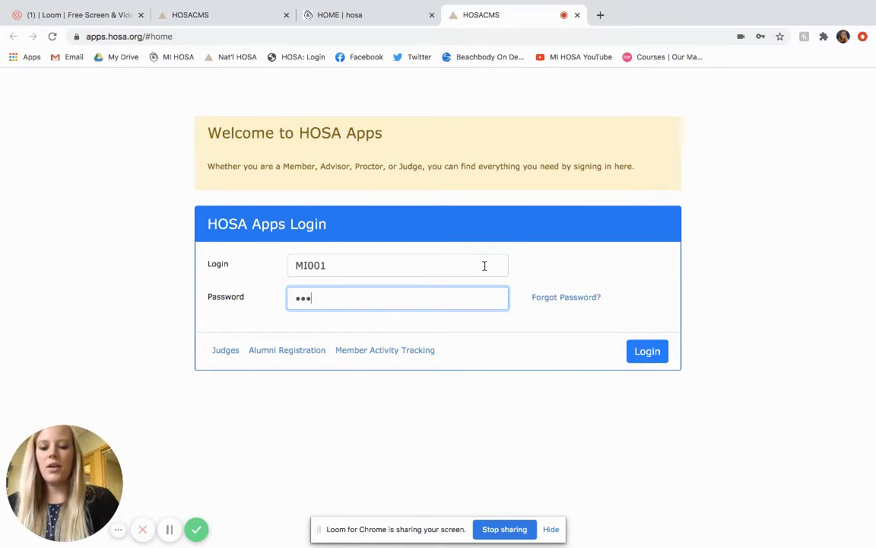
{"action": "type", "text": "•"}
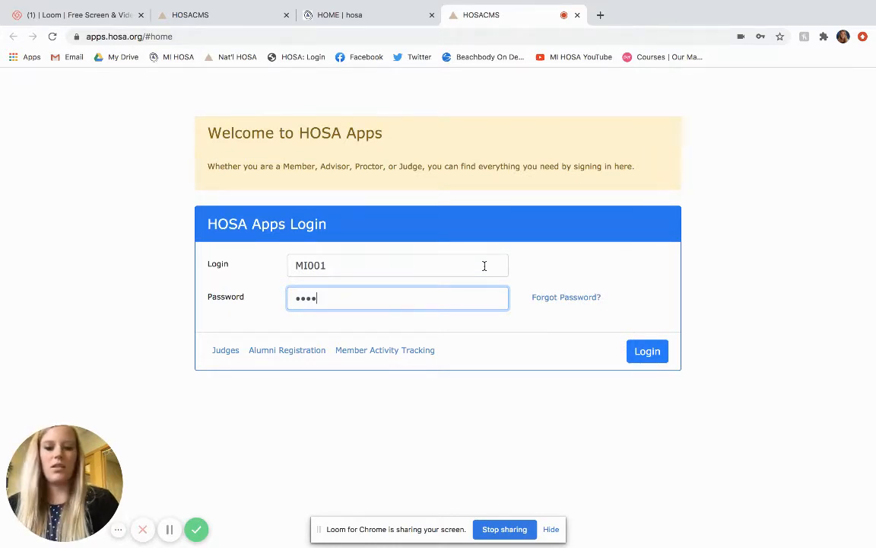
{"action": "type", "text": "•"}
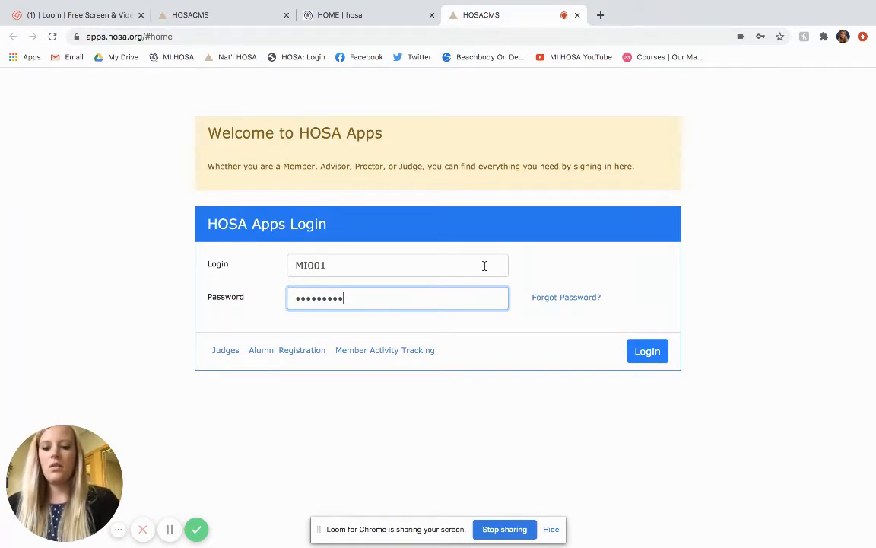
{"action": "left_click", "coordinate": [647, 350]}
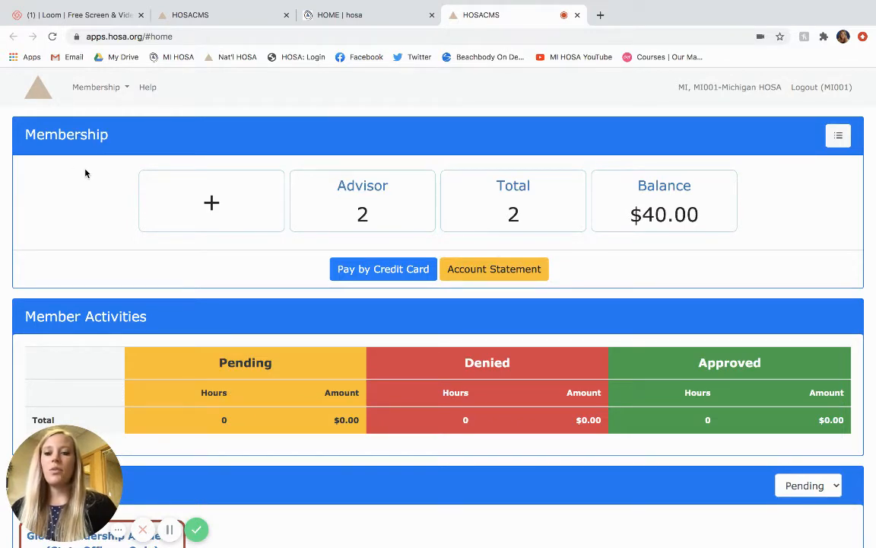
Step: Scroll the dashboard to review member activity totals and listed conferences
{"action": "scroll", "scroll_direction": "down", "scroll_amount": 3}
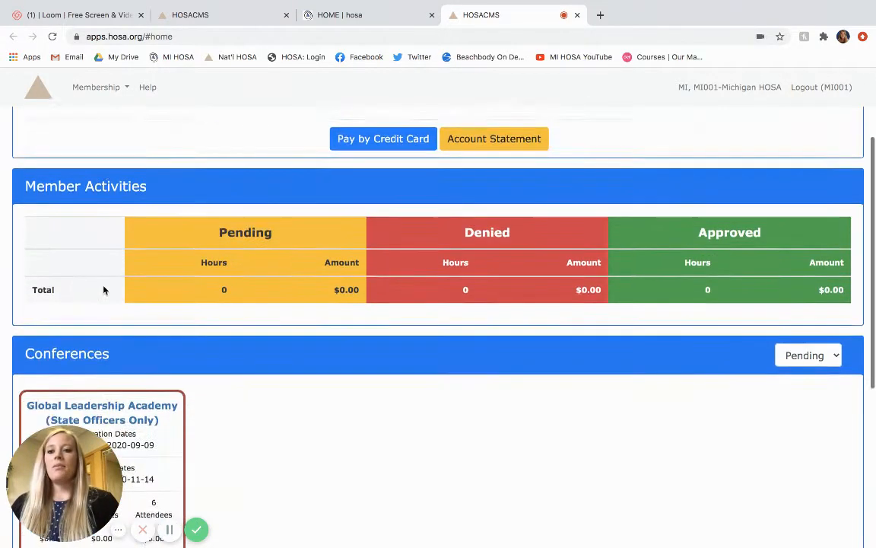
{"action": "scroll", "scroll_direction": "down", "scroll_amount": 3}
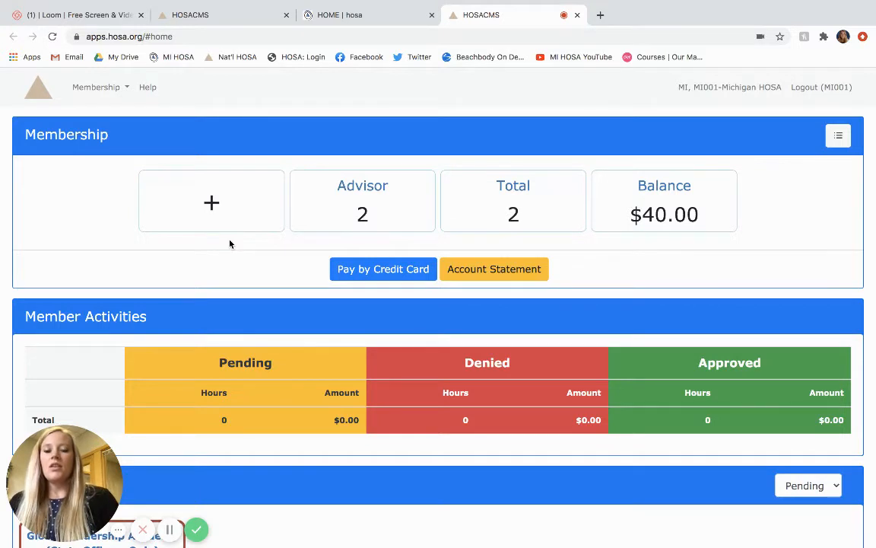
{"action": "mouse_move", "coordinate": [407, 210]}
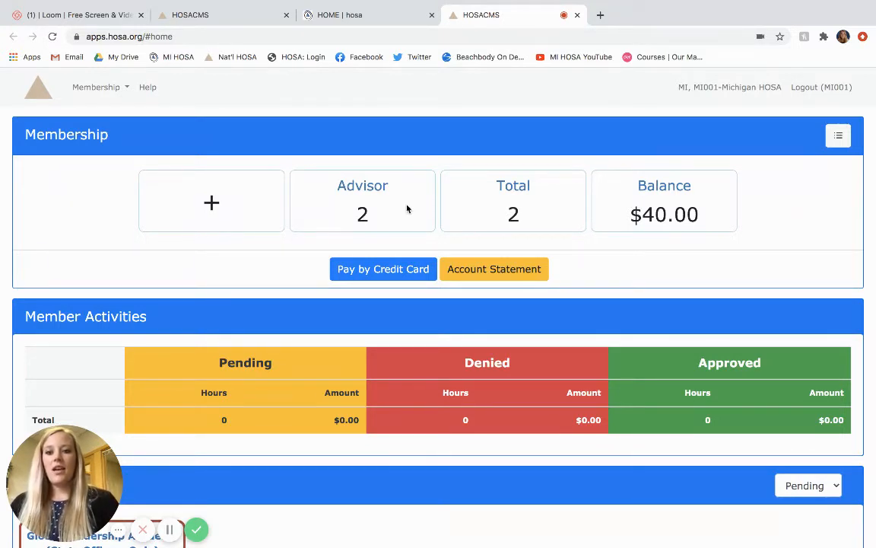
{"action": "mouse_move", "coordinate": [371, 166]}
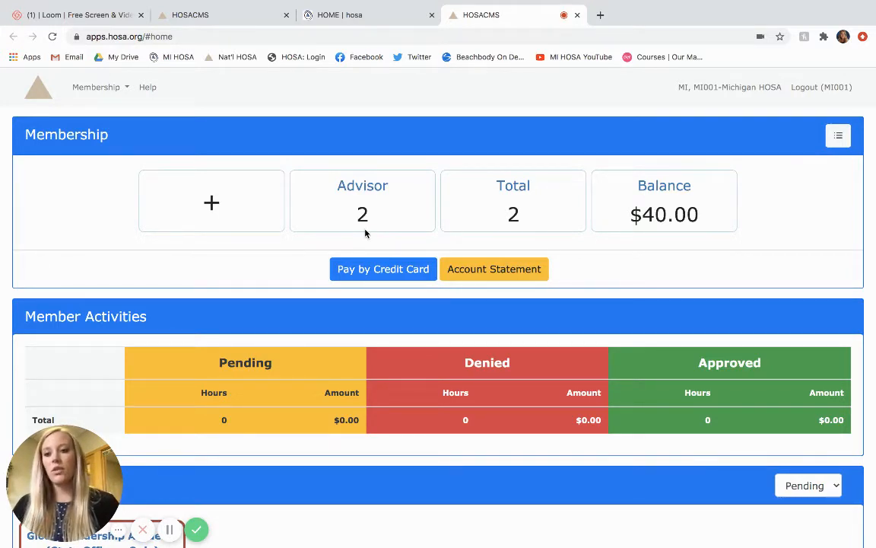
{"action": "mouse_move", "coordinate": [505, 185]}
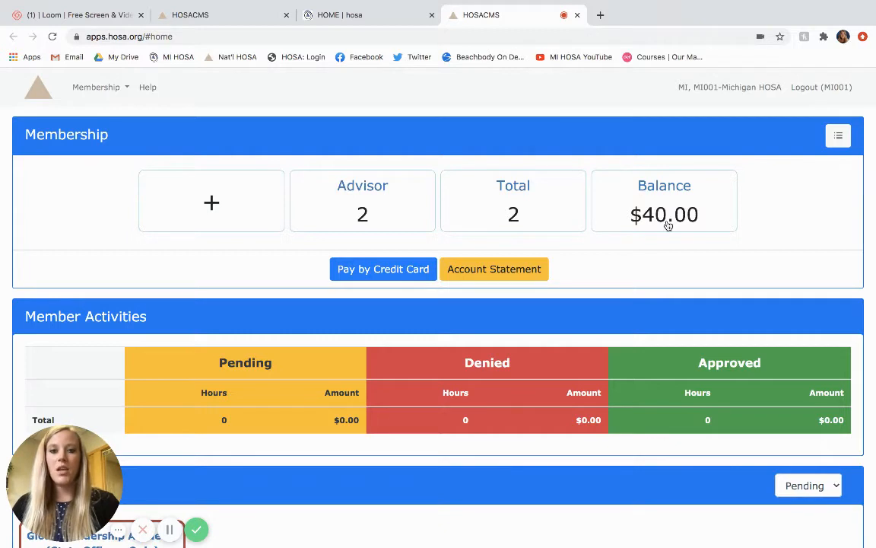
{"action": "mouse_move", "coordinate": [296, 233]}
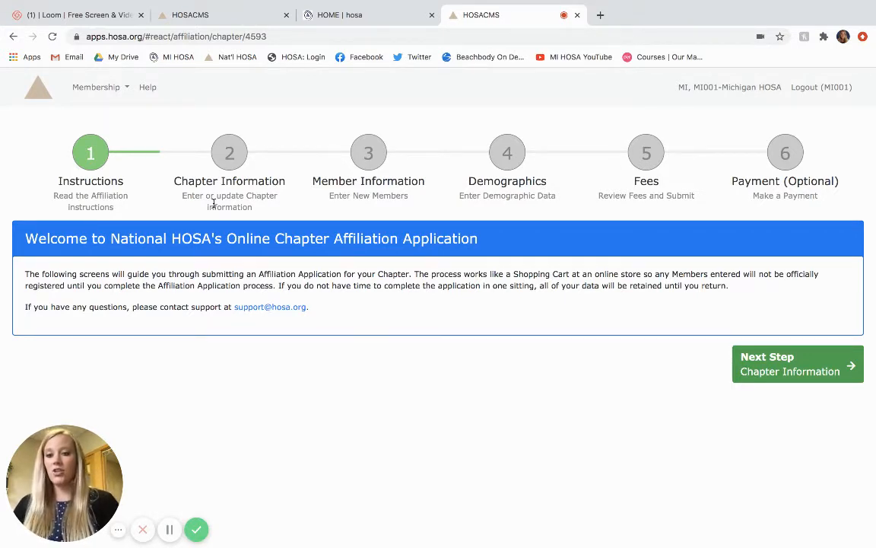
Step: Advance to Chapter Information and review the prefilled faculty, contact and address details
{"action": "left_click", "coordinate": [797, 364]}
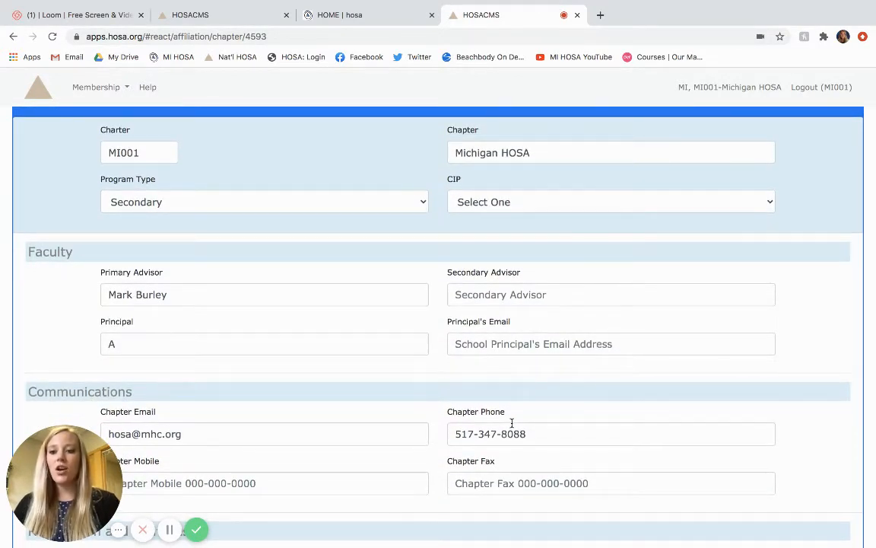
{"action": "scroll", "scroll_direction": "down", "scroll_amount": 3}
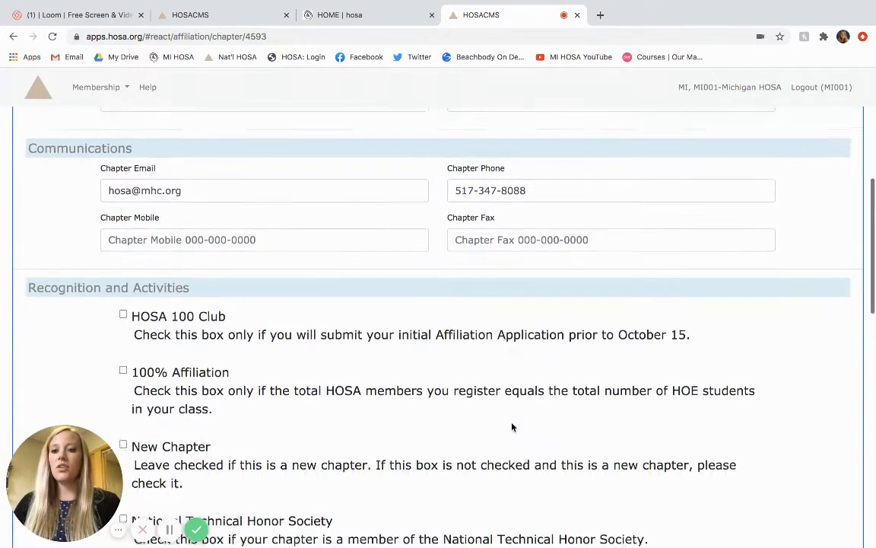
{"action": "scroll", "scroll_direction": "down", "scroll_amount": 3}
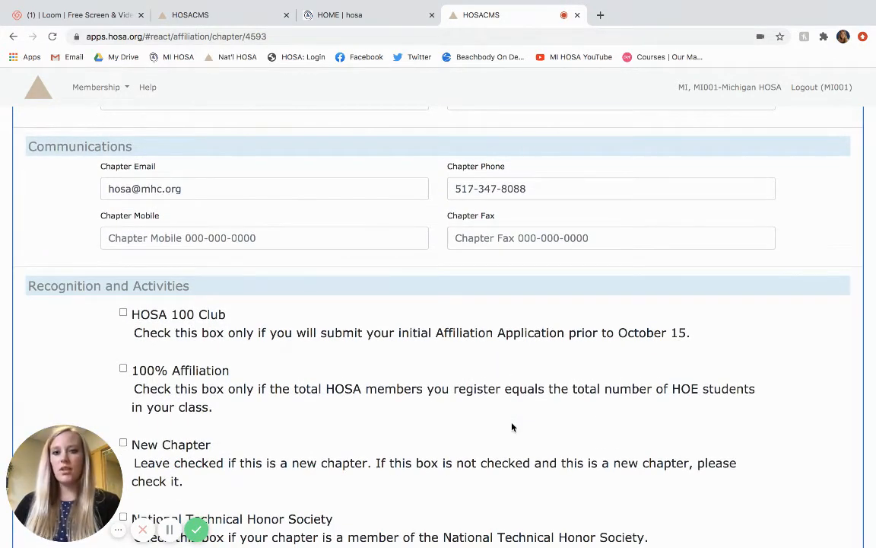
{"action": "scroll", "scroll_direction": "down", "scroll_amount": 3}
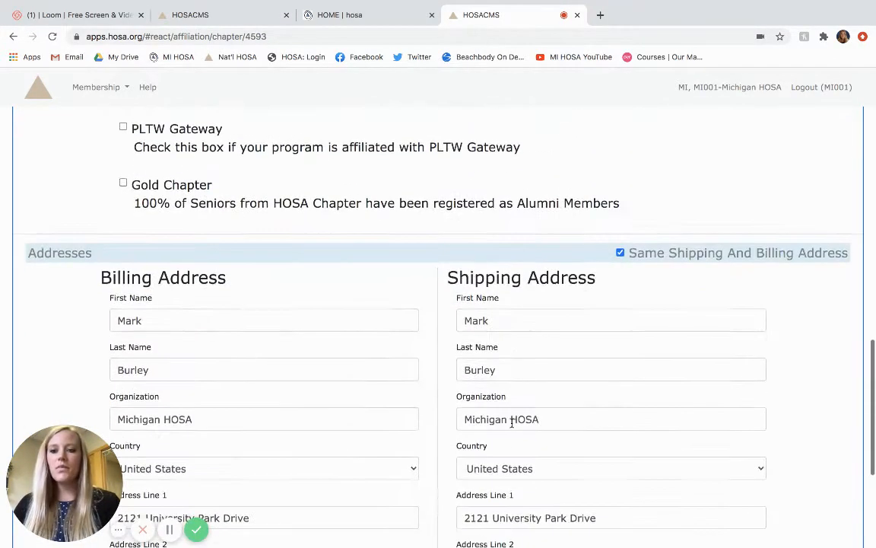
{"action": "scroll", "scroll_direction": "down", "scroll_amount": 3}
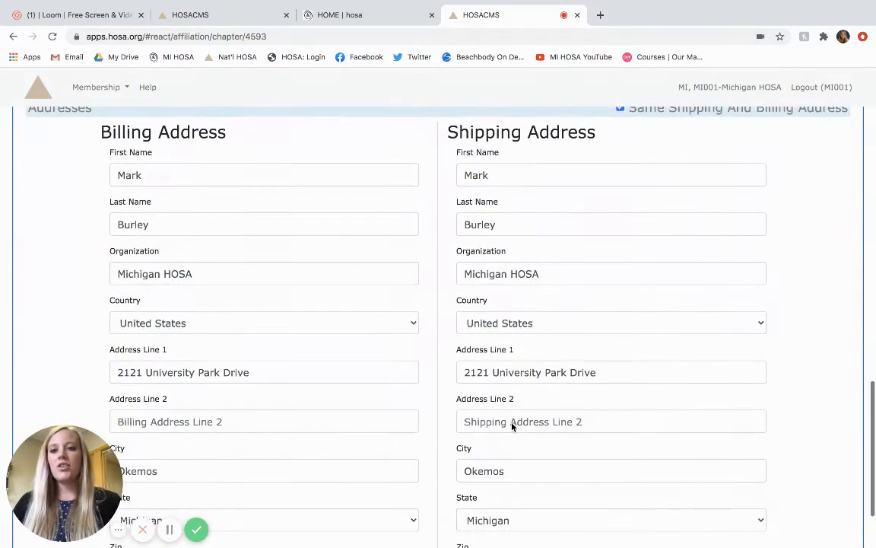
{"action": "scroll", "scroll_direction": "down", "scroll_amount": 3}
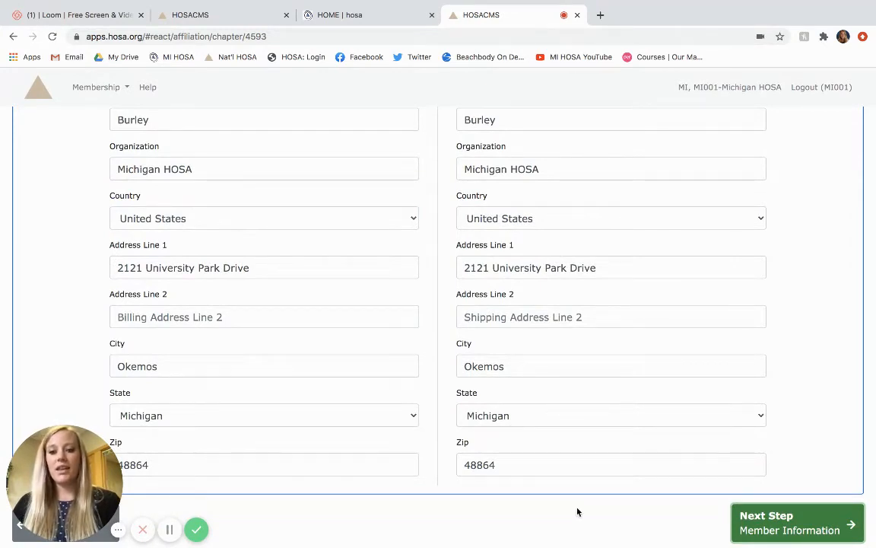
Step: Advance to Member Information and answer Yes to having members returning from last year
{"action": "left_click", "coordinate": [798, 523]}
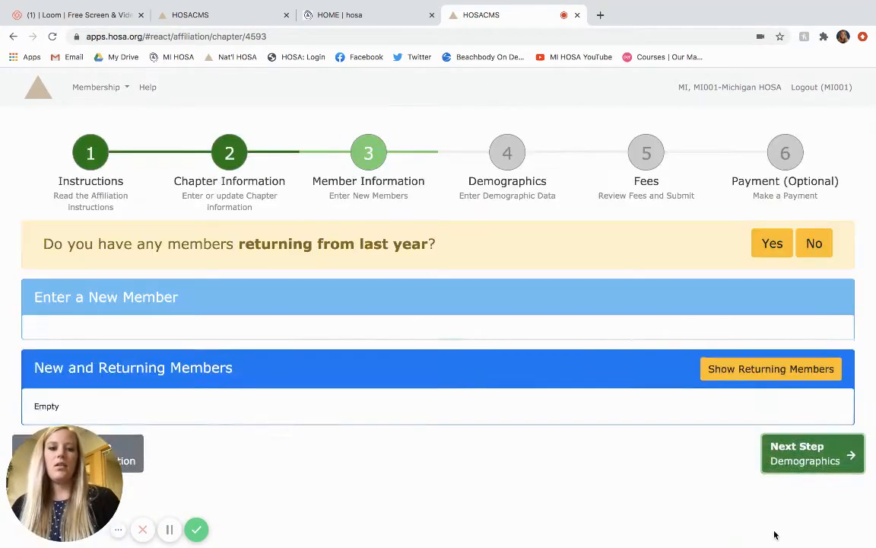
{"action": "left_click", "coordinate": [107, 297]}
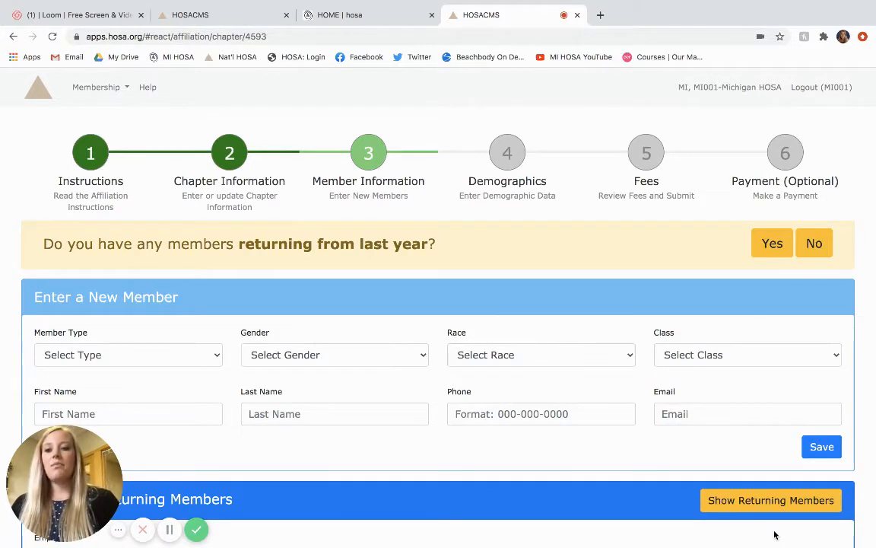
{"action": "mouse_move", "coordinate": [677, 447]}
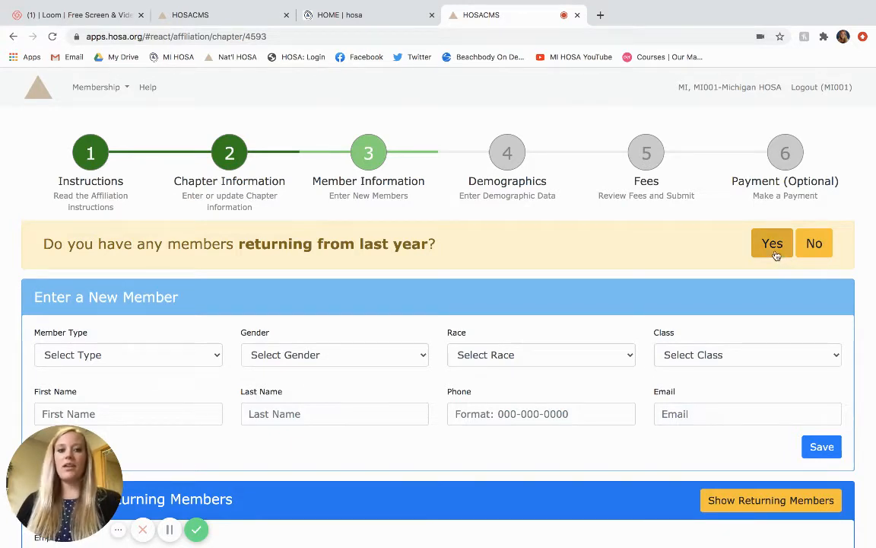
{"action": "left_click", "coordinate": [772, 244]}
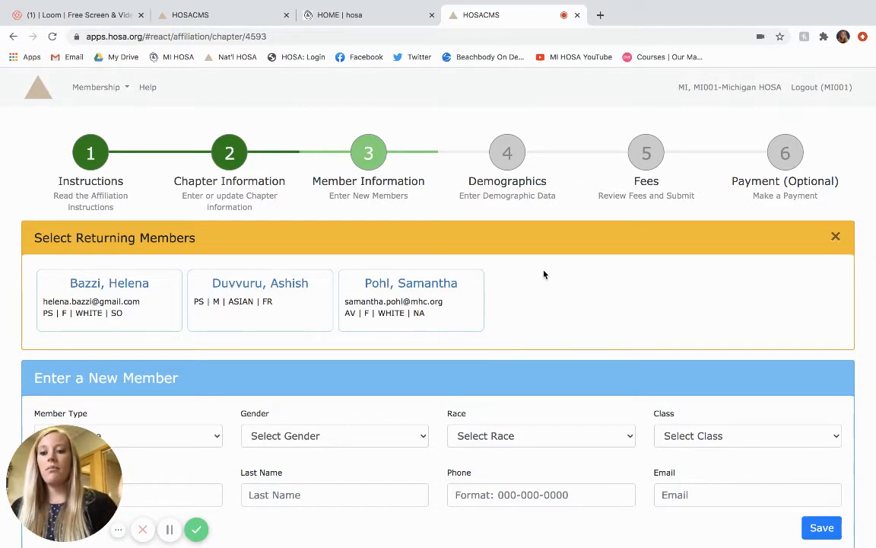
{"action": "mouse_move", "coordinate": [456, 295]}
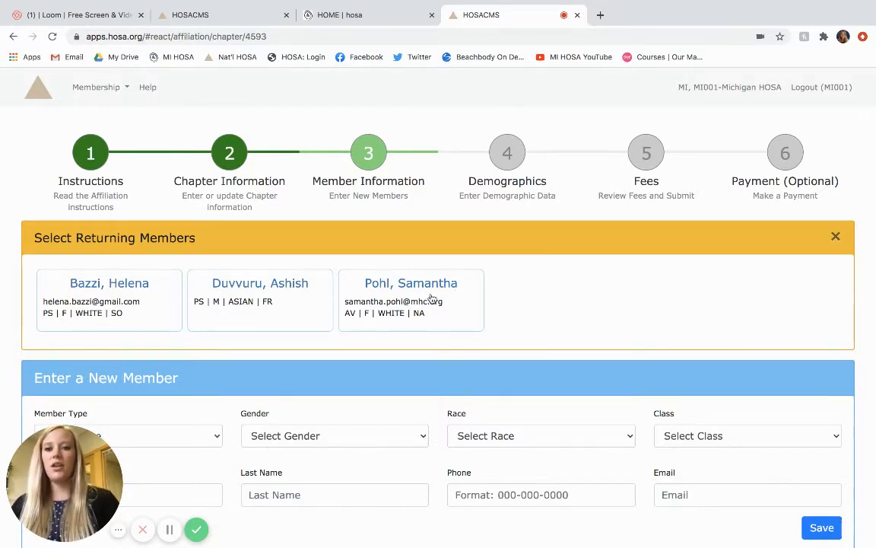
{"action": "left_click", "coordinate": [411, 297]}
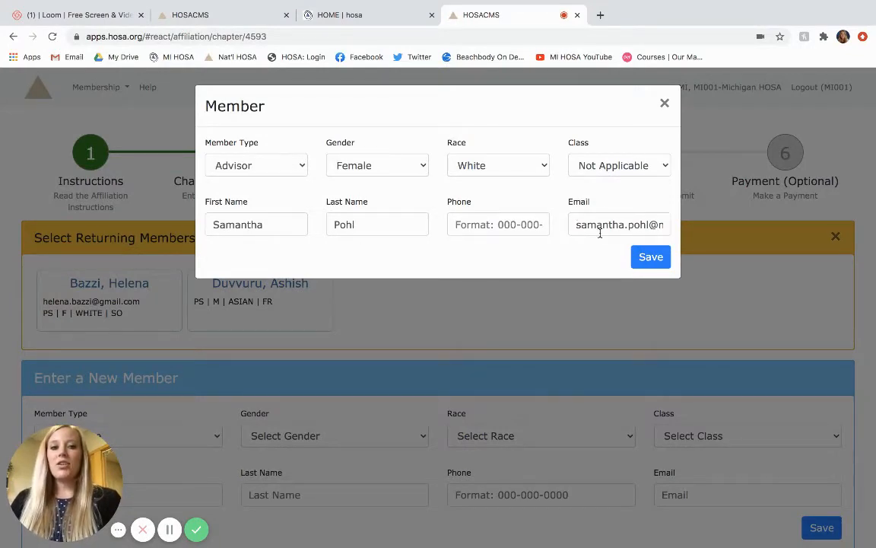
{"action": "left_click", "coordinate": [618, 165]}
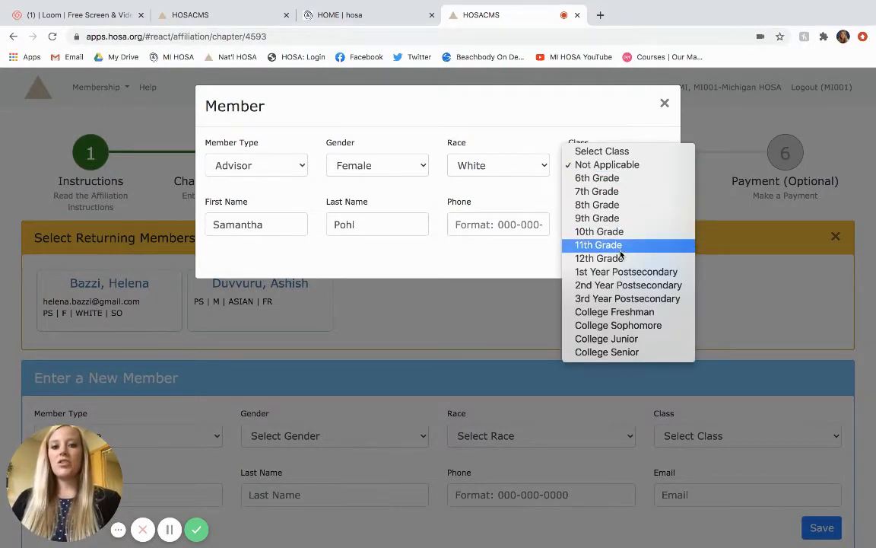
{"action": "mouse_move", "coordinate": [599, 258]}
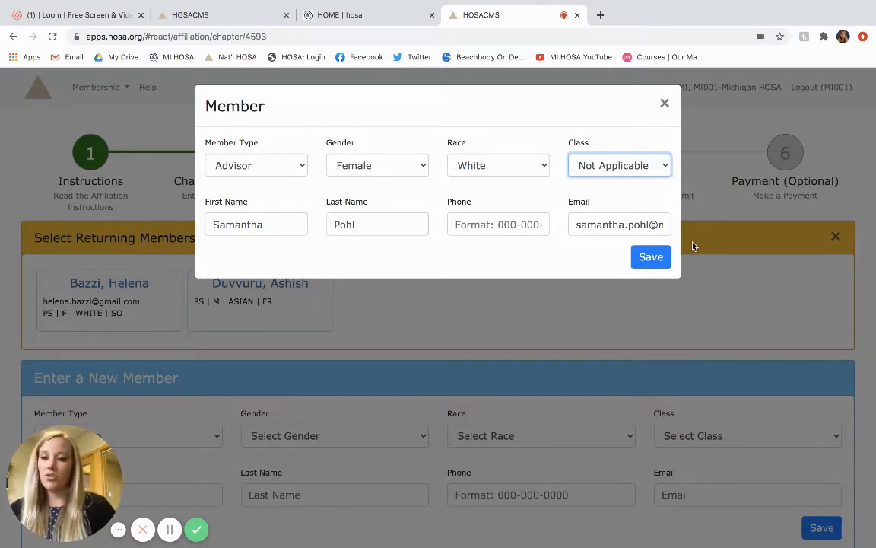
{"action": "mouse_move", "coordinate": [609, 258]}
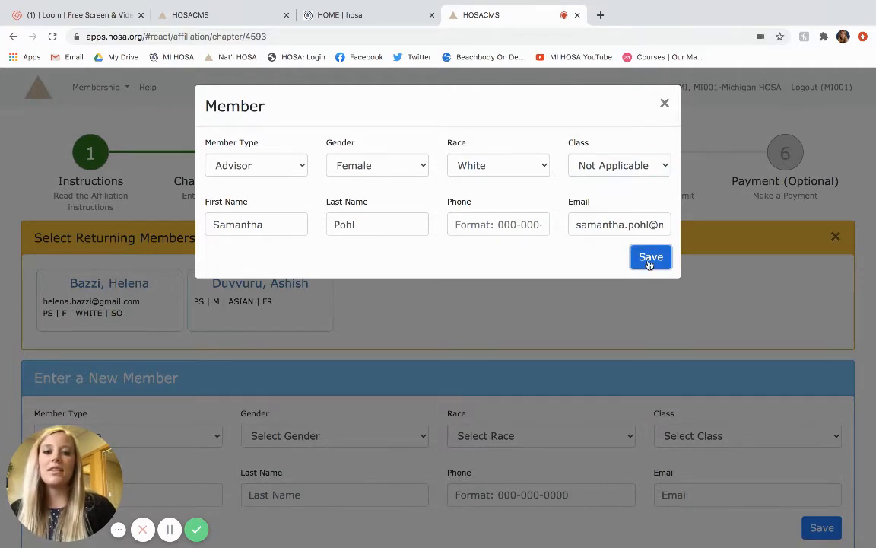
{"action": "left_click", "coordinate": [651, 255]}
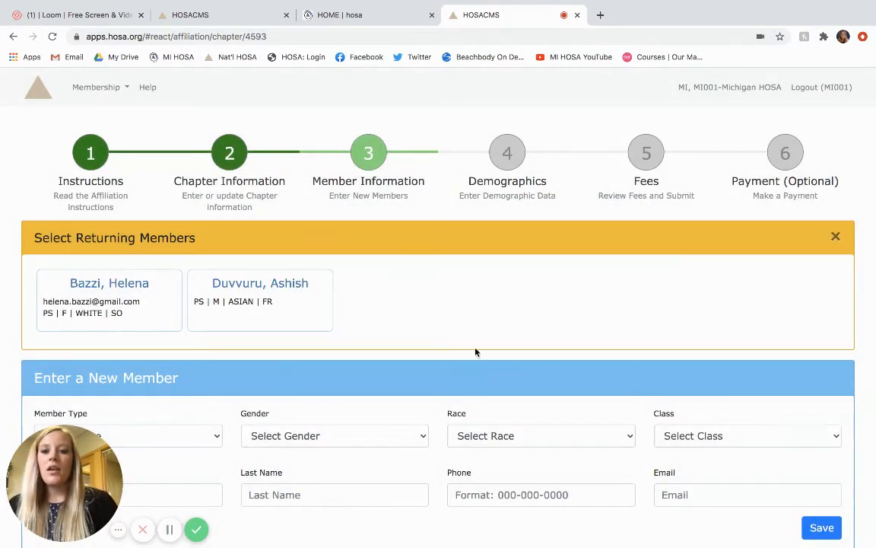
{"action": "scroll", "scroll_direction": "down", "scroll_amount": 3}
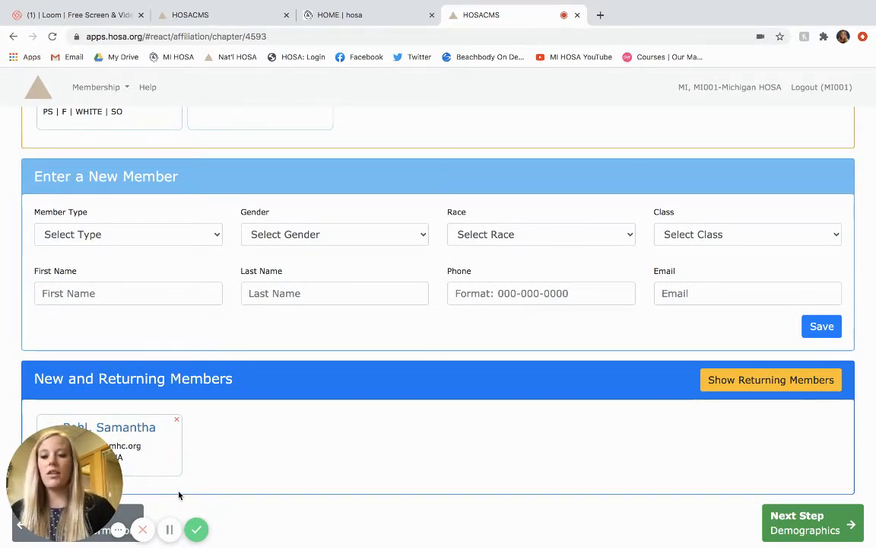
{"action": "mouse_move", "coordinate": [304, 443]}
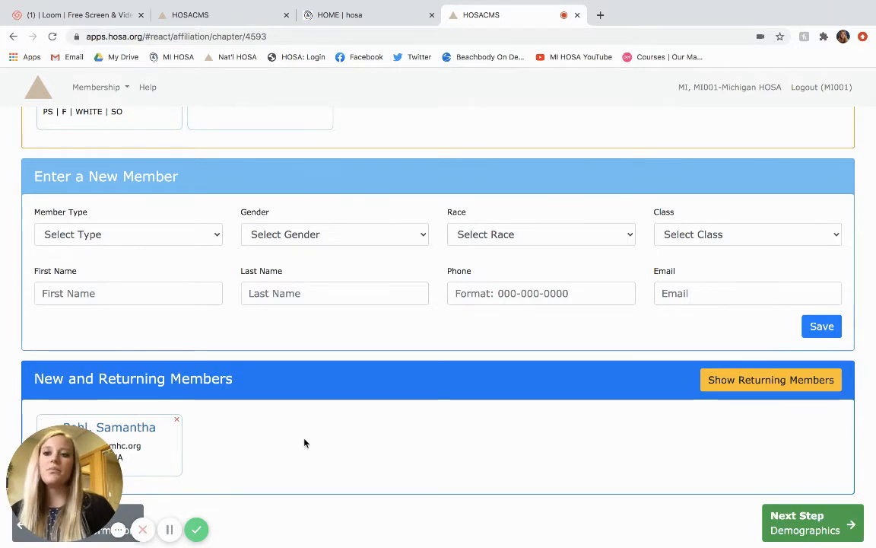
{"action": "scroll", "scroll_direction": "down", "scroll_amount": 3}
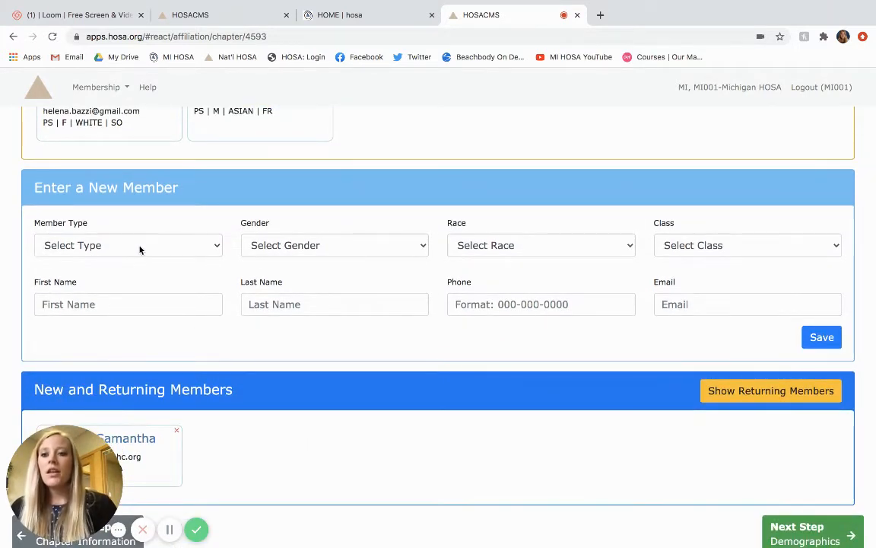
{"action": "left_click", "coordinate": [128, 244]}
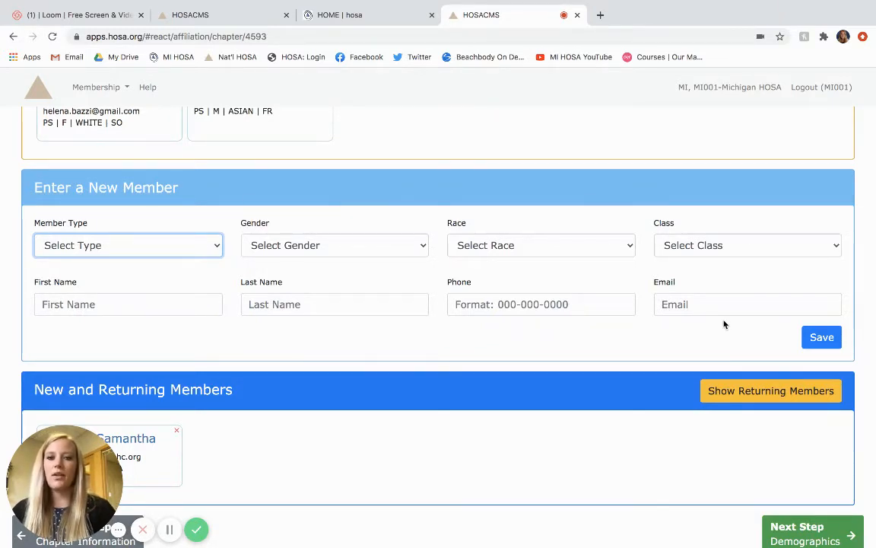
{"action": "mouse_move", "coordinate": [833, 375]}
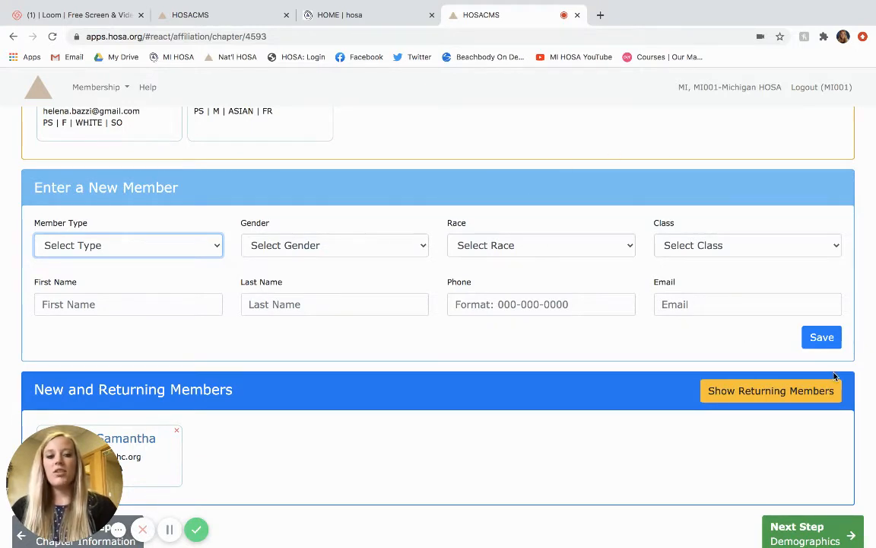
{"action": "scroll", "scroll_direction": "down", "scroll_amount": 3}
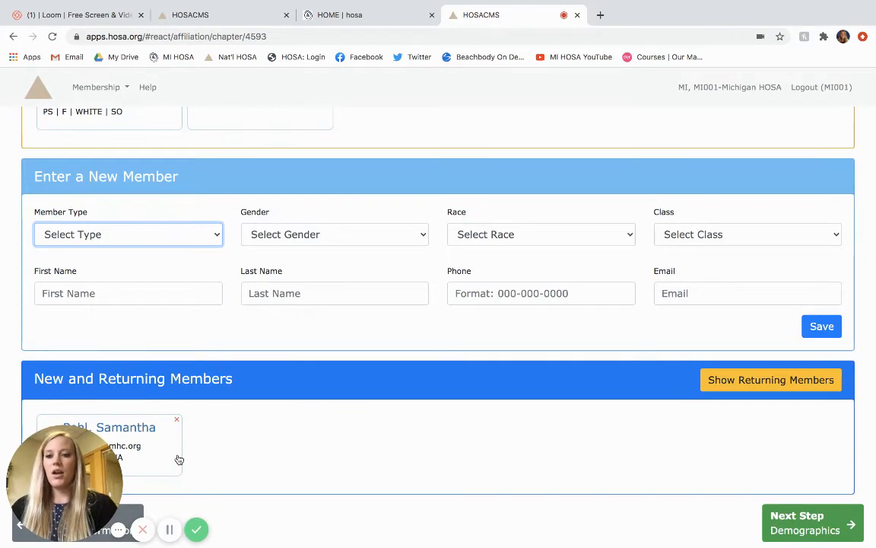
{"action": "mouse_move", "coordinate": [187, 463]}
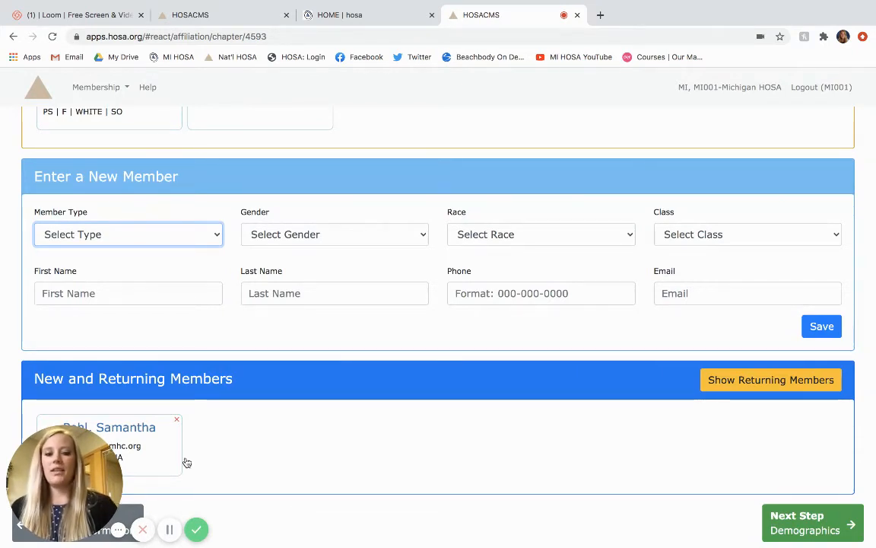
{"action": "left_click", "coordinate": [812, 523]}
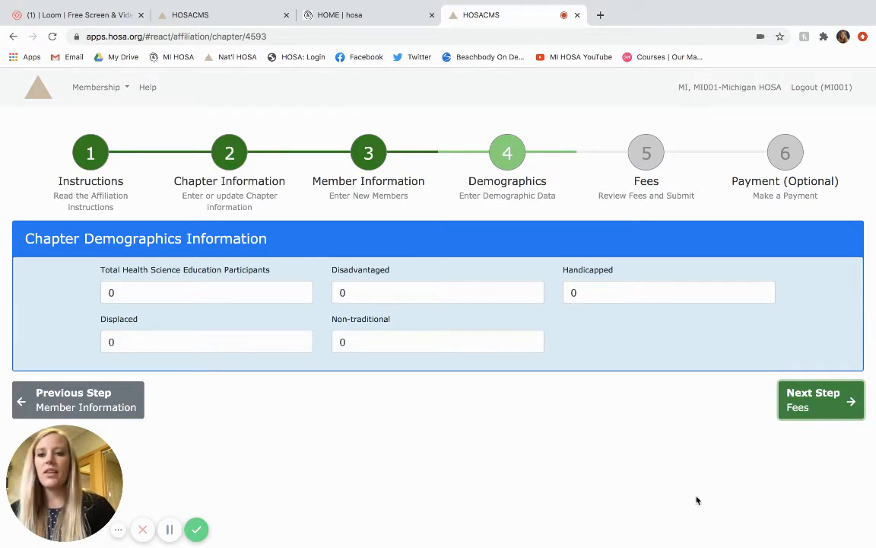
{"action": "mouse_move", "coordinate": [852, 435]}
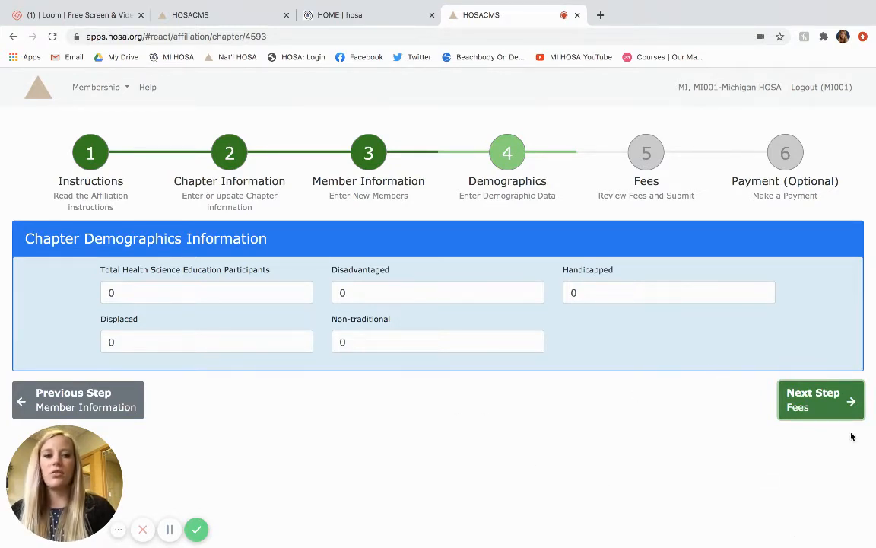
Step: Advance to the Fees step showing $10.00 national and state advisor dues
{"action": "left_click", "coordinate": [822, 399]}
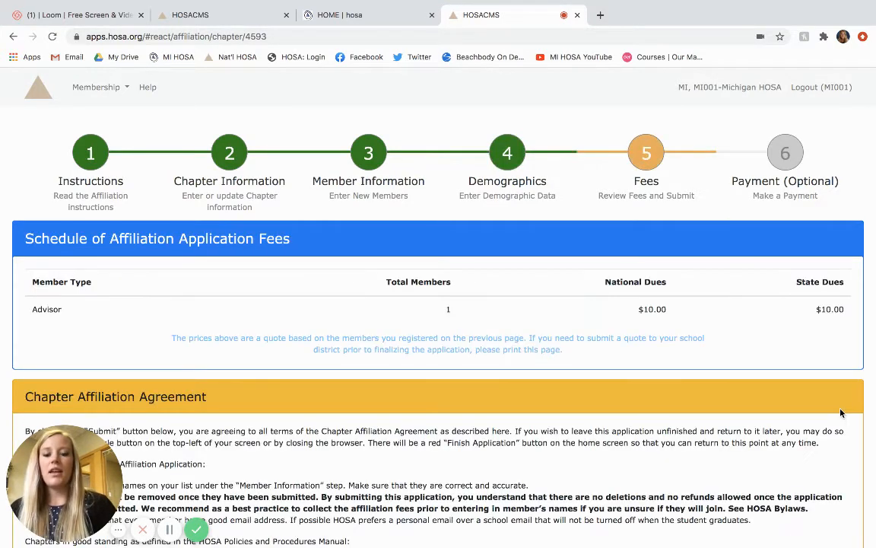
{"action": "scroll", "scroll_direction": "down", "scroll_amount": 3}
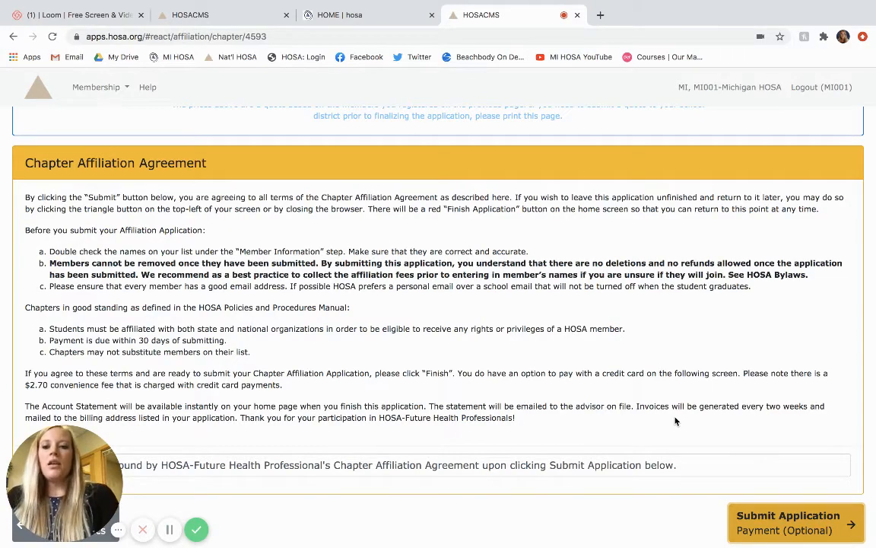
{"action": "mouse_move", "coordinate": [170, 484]}
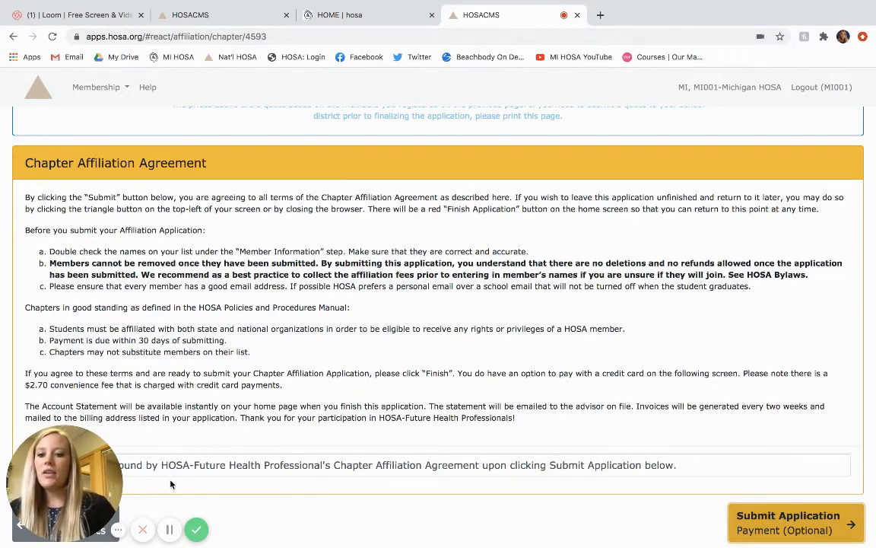
Step: Accept the 'I agree to be bound by' chapter affiliation agreement
{"action": "scroll", "scroll_direction": "down", "scroll_amount": 3}
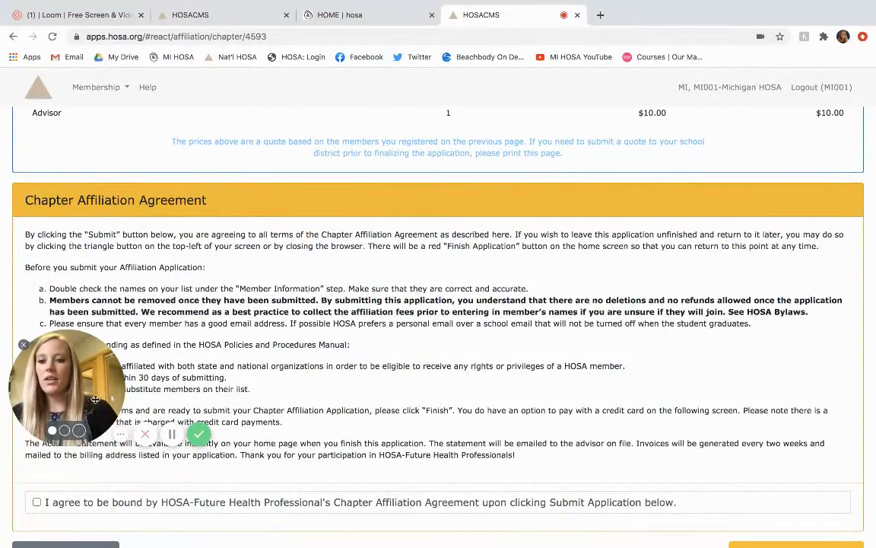
{"action": "left_click", "coordinate": [36, 502]}
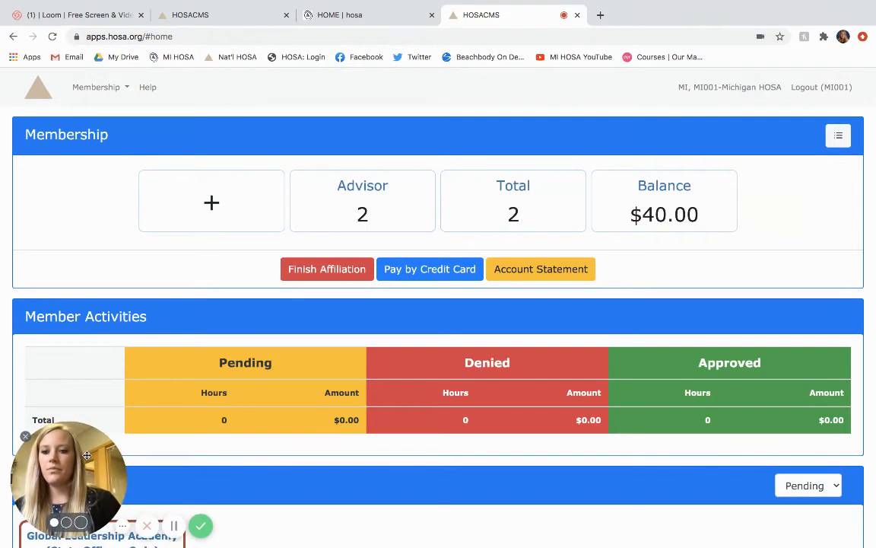
{"action": "mouse_move", "coordinate": [362, 308]}
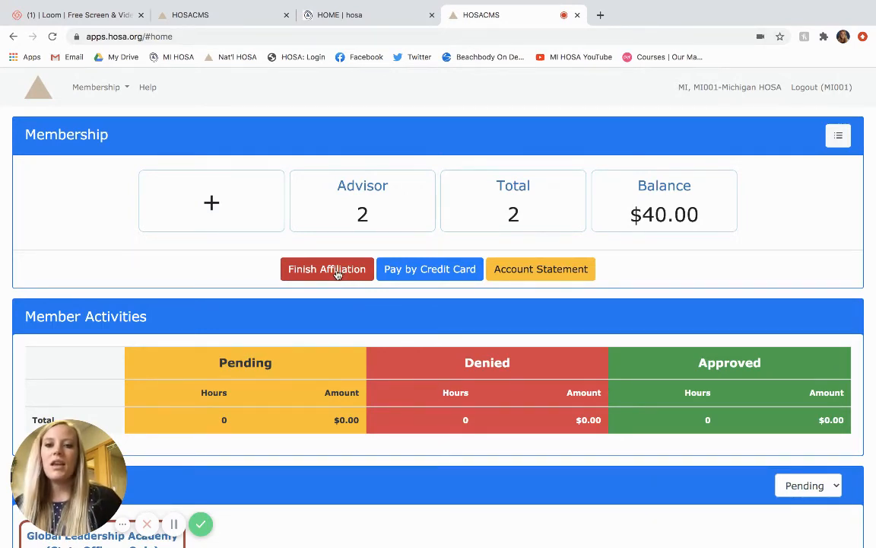
Step: Finish the affiliation and confirm, returning home with the $40.00 balance due
{"action": "left_click", "coordinate": [326, 268]}
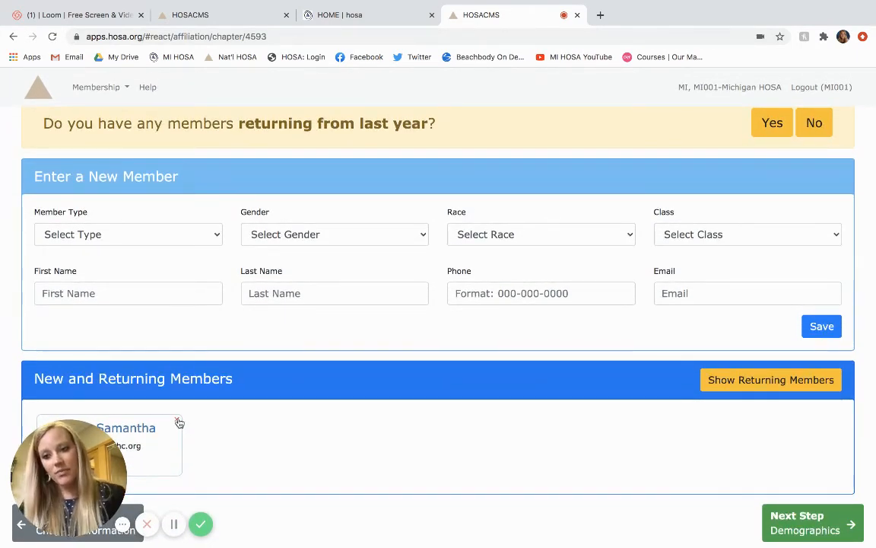
{"action": "left_click", "coordinate": [179, 423]}
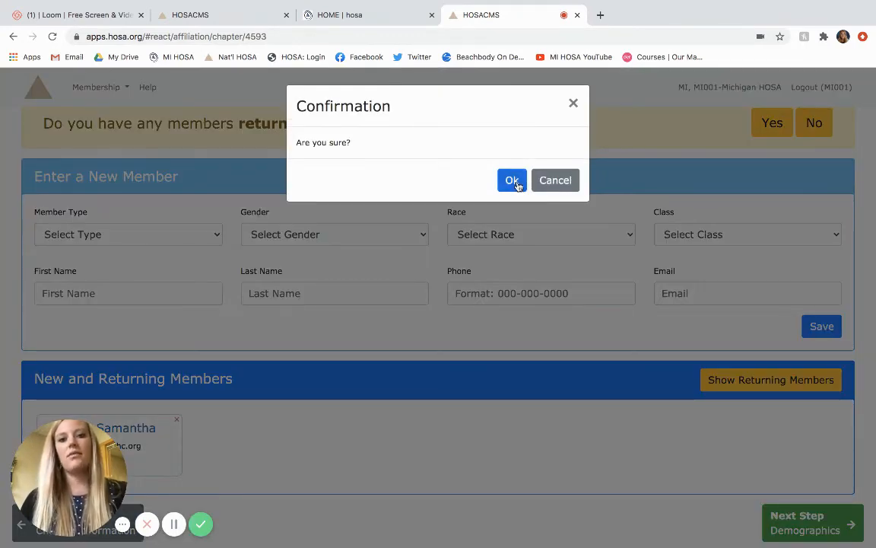
{"action": "left_click", "coordinate": [512, 179]}
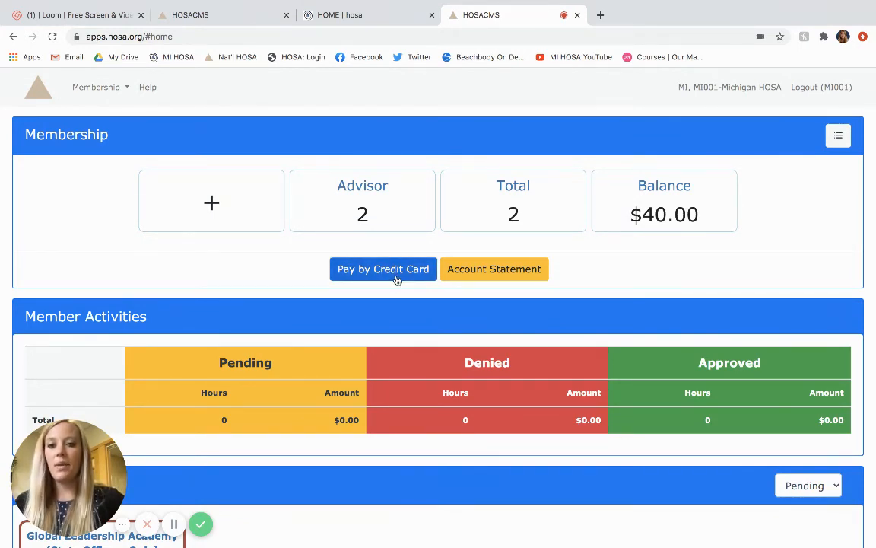
{"action": "mouse_move", "coordinate": [651, 170]}
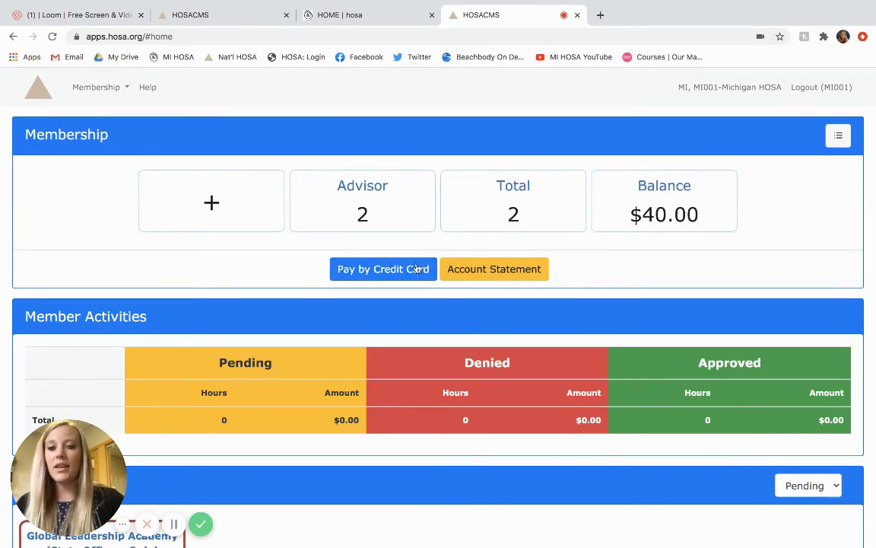
{"action": "left_click", "coordinate": [383, 268]}
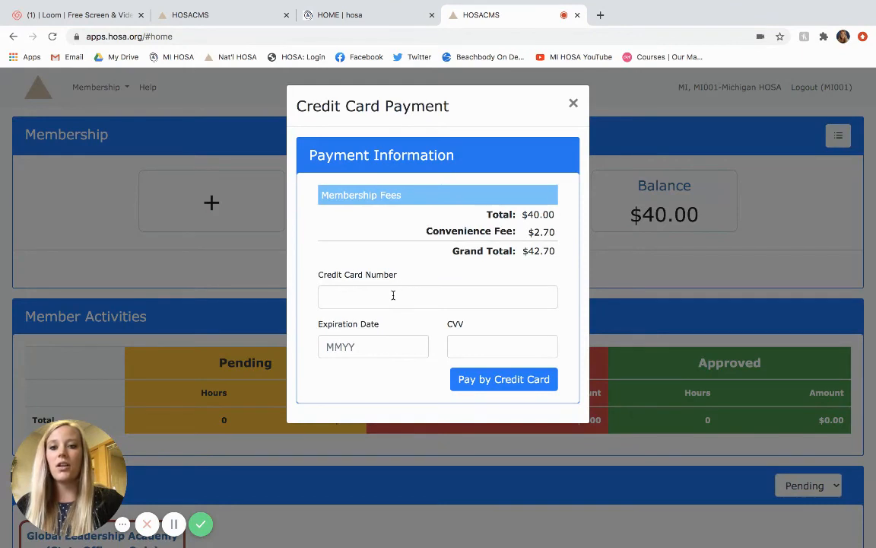
{"action": "type", "text": "hdbfsdfskjeb"}
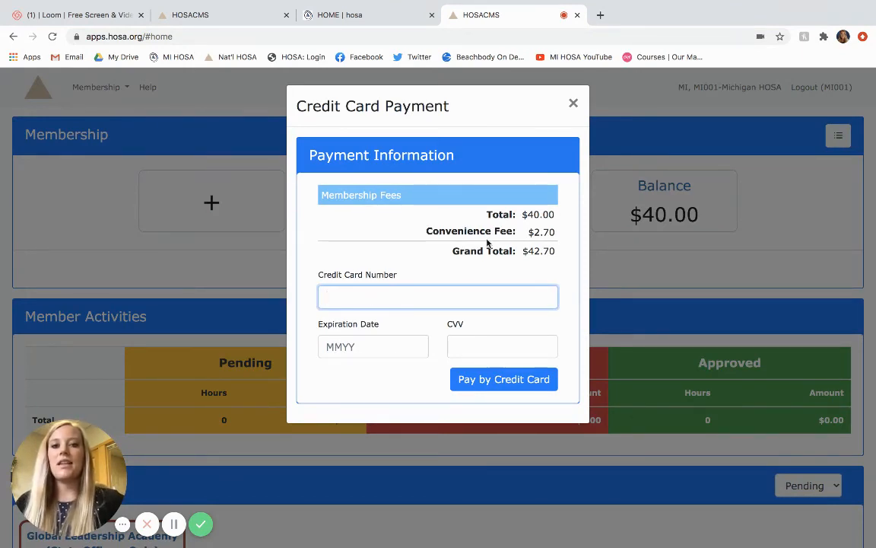
{"action": "left_click", "coordinate": [572, 104]}
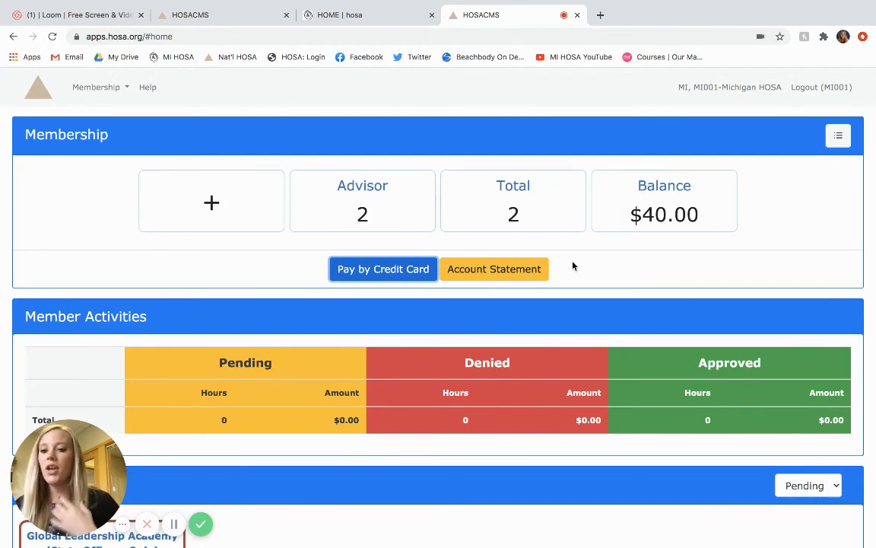
{"action": "left_click", "coordinate": [493, 268]}
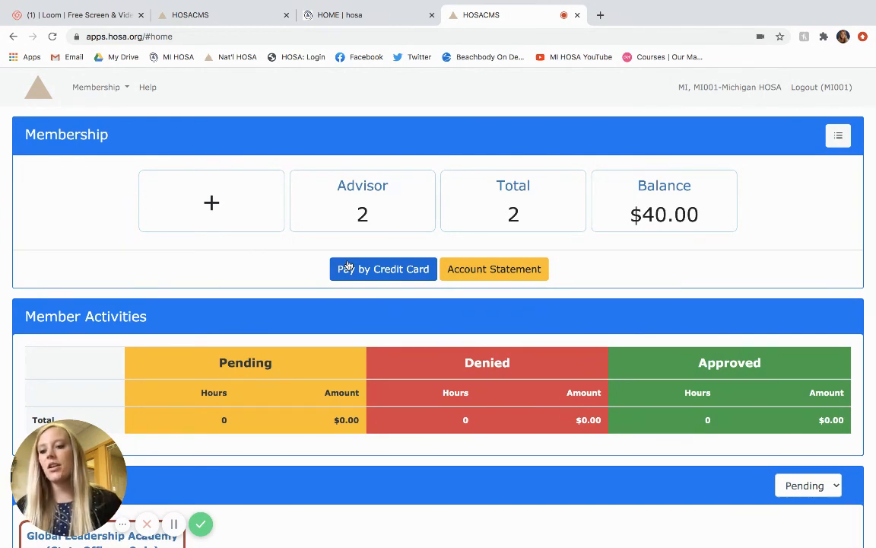
{"action": "mouse_move", "coordinate": [346, 222]}
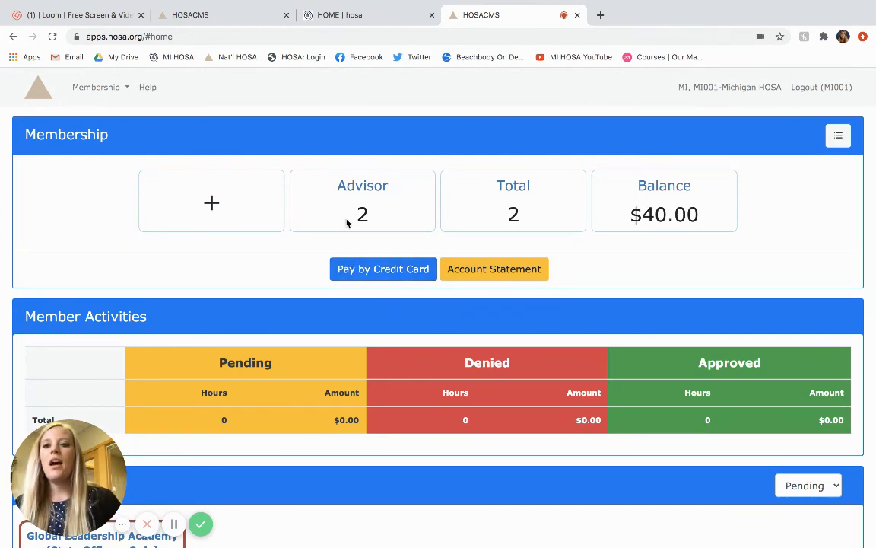
{"action": "mouse_move", "coordinate": [713, 225]}
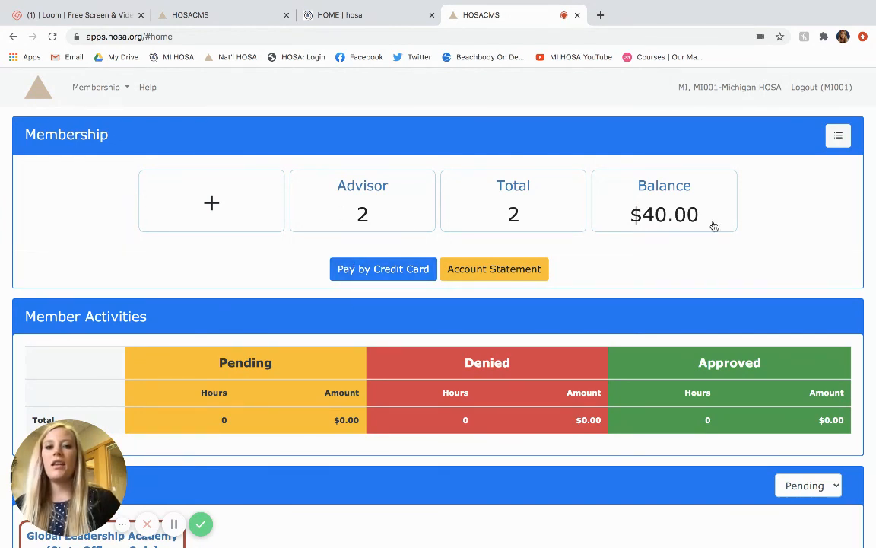
{"action": "mouse_move", "coordinate": [687, 264]}
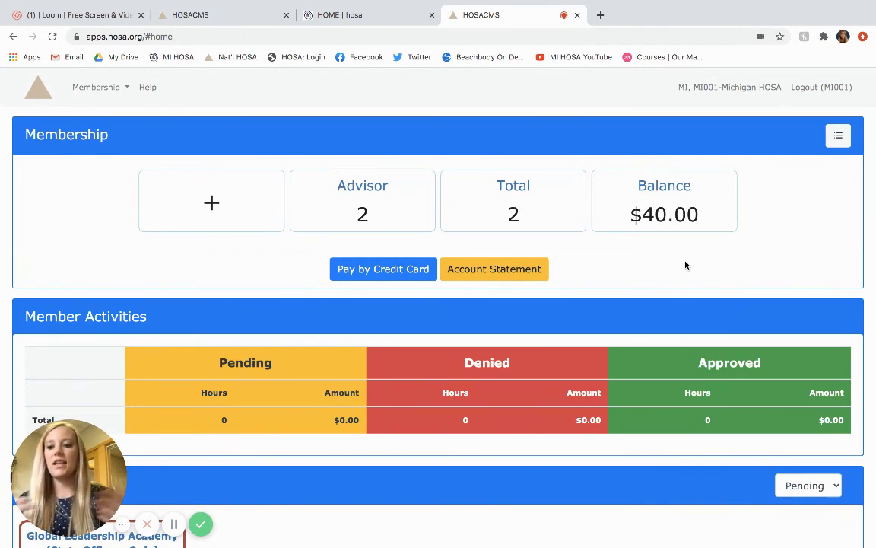